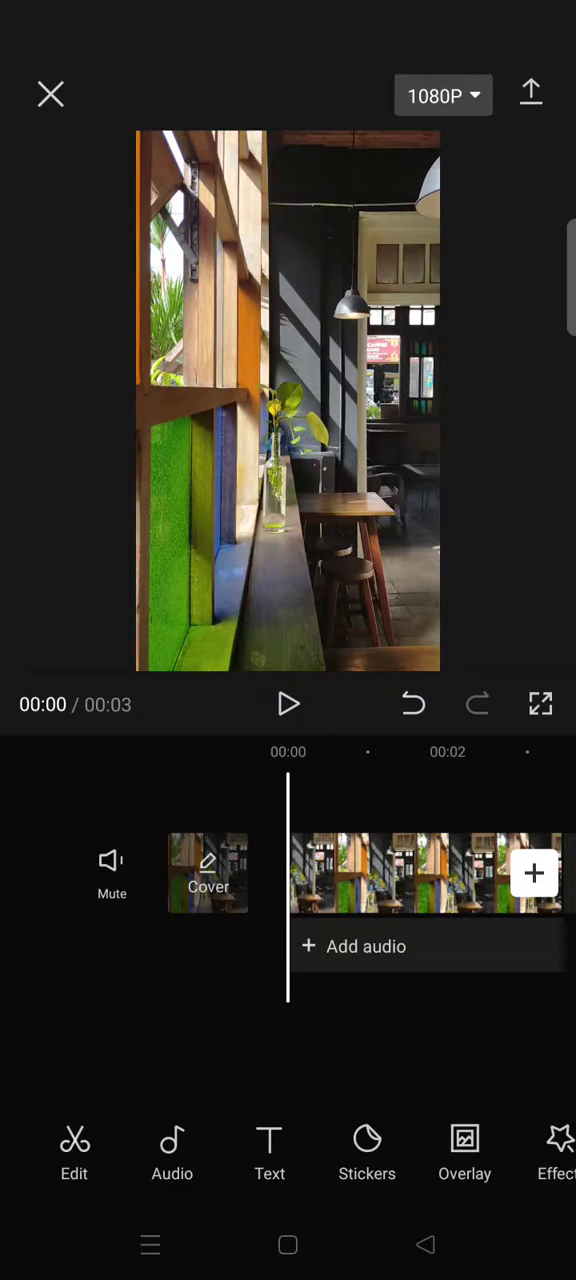
- Open the video effects library for the café clip
{"action": "left_click", "coordinate": [556, 1155]}
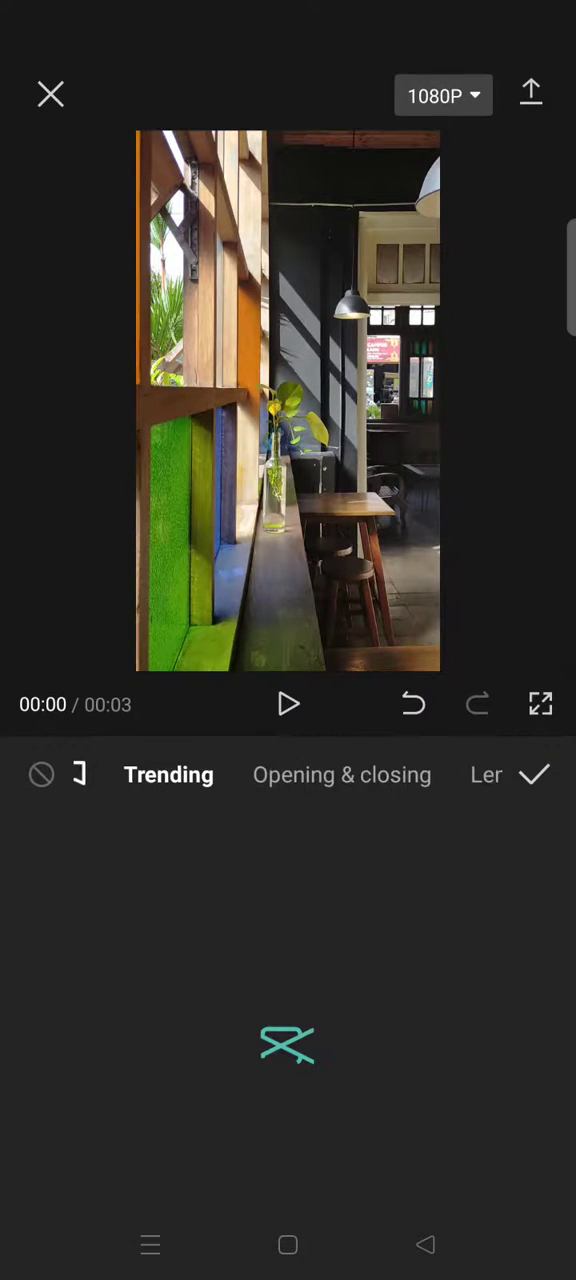
- Apply the Lens category's Blur effect to the café clip, lower its strength, and confirm
{"action": "left_click", "coordinate": [168, 775]}
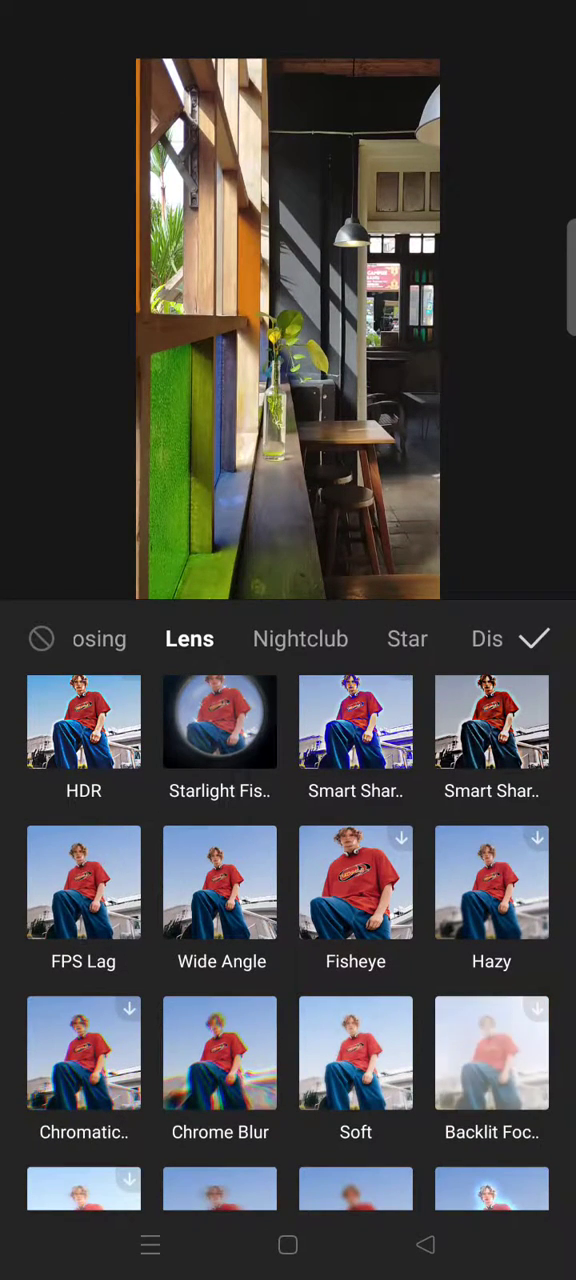
{"action": "scroll", "scroll_direction": "down", "scroll_amount": 3}
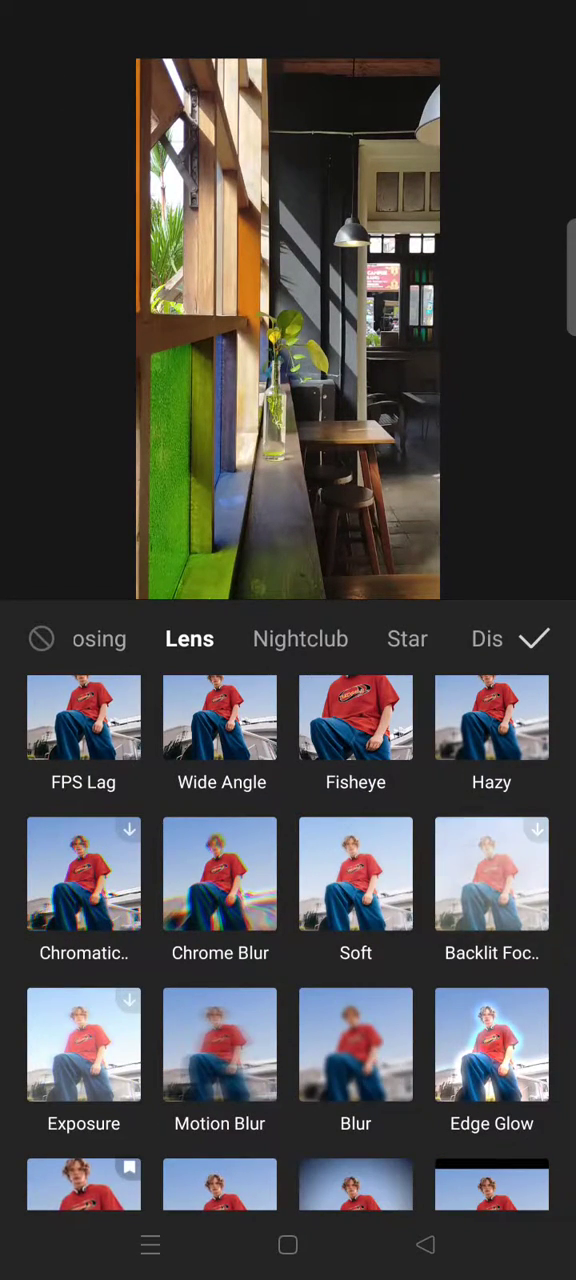
{"action": "left_click", "coordinate": [355, 1044]}
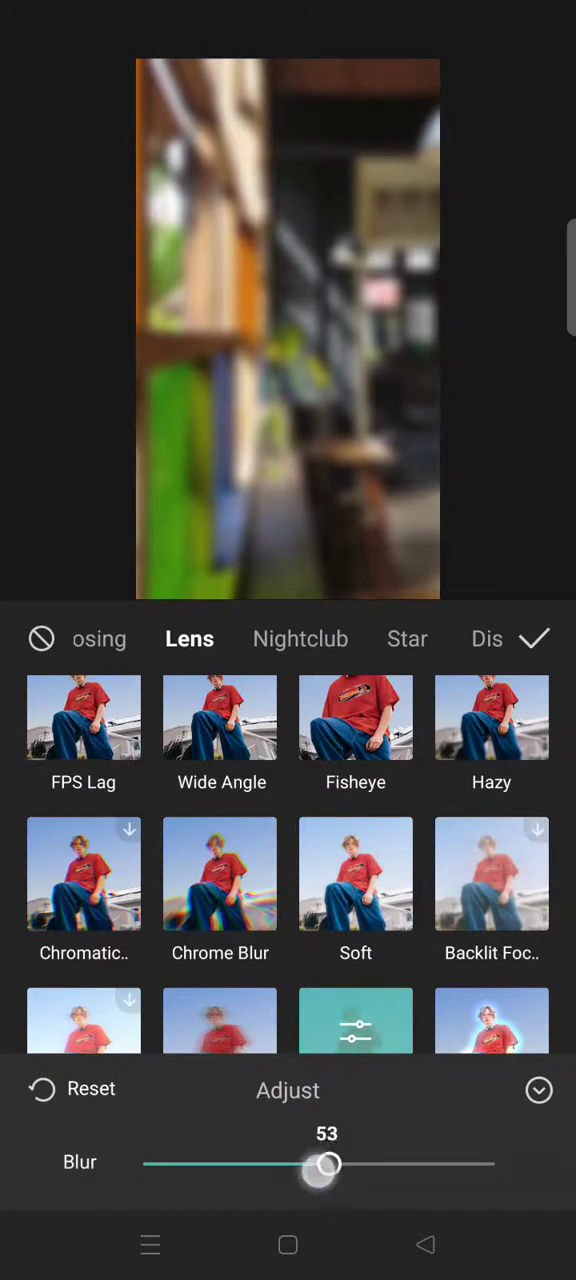
{"action": "left_click_drag", "start_coordinate": [327, 1164], "coordinate": [295, 1164]}
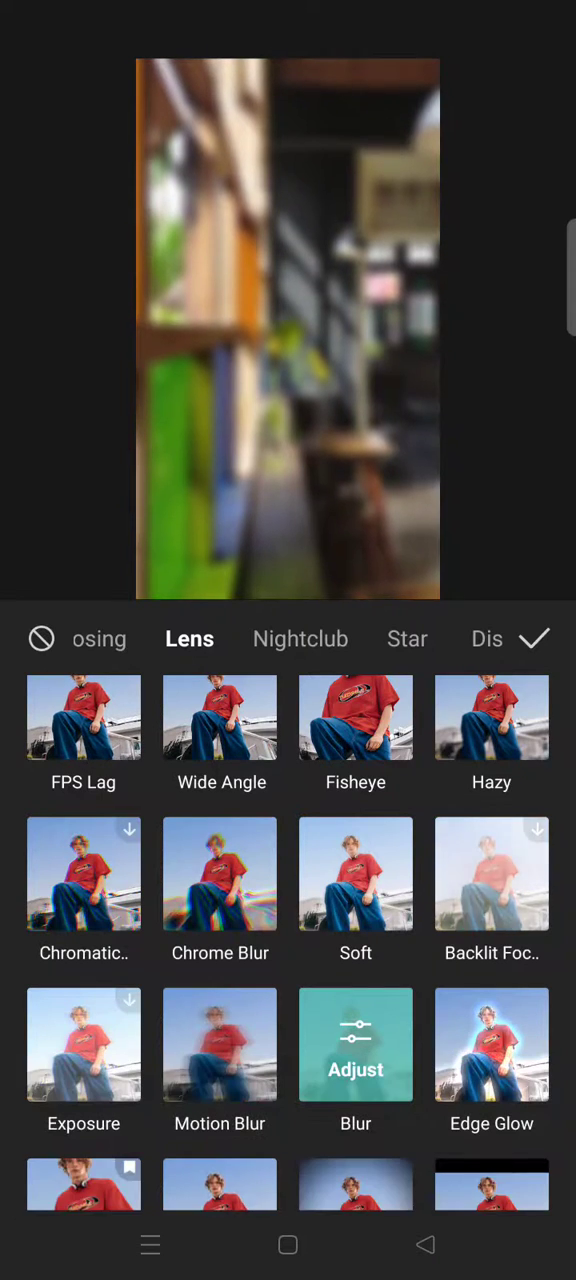
{"action": "left_click", "coordinate": [534, 639]}
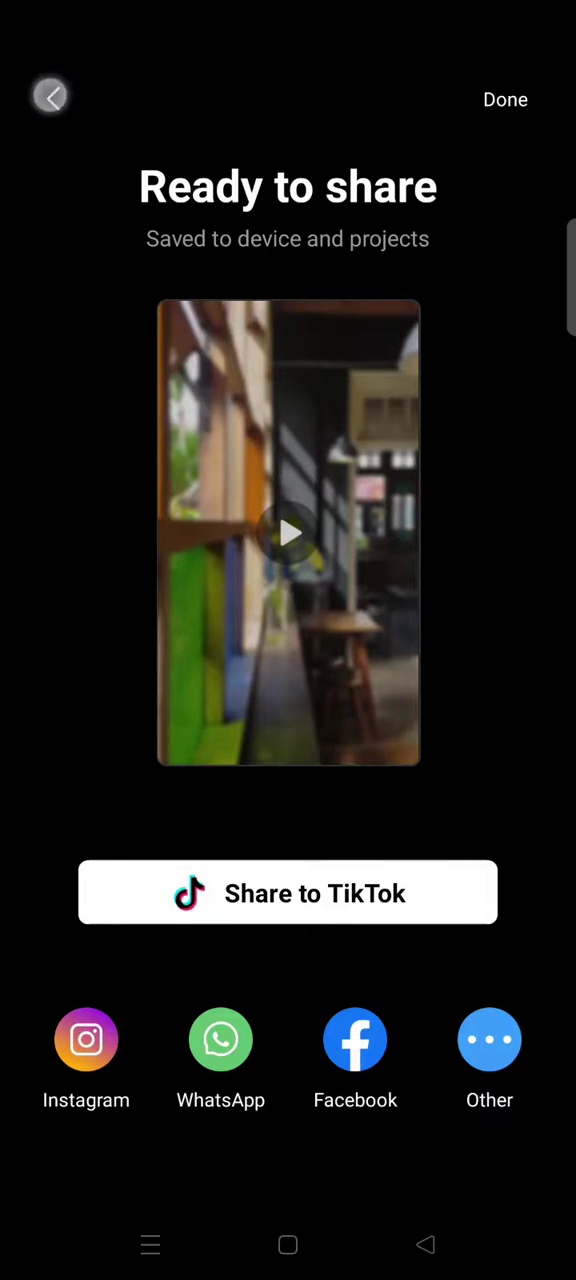
- Return to the editor and add the exported blurred video as an overlay
{"action": "left_click", "coordinate": [50, 96]}
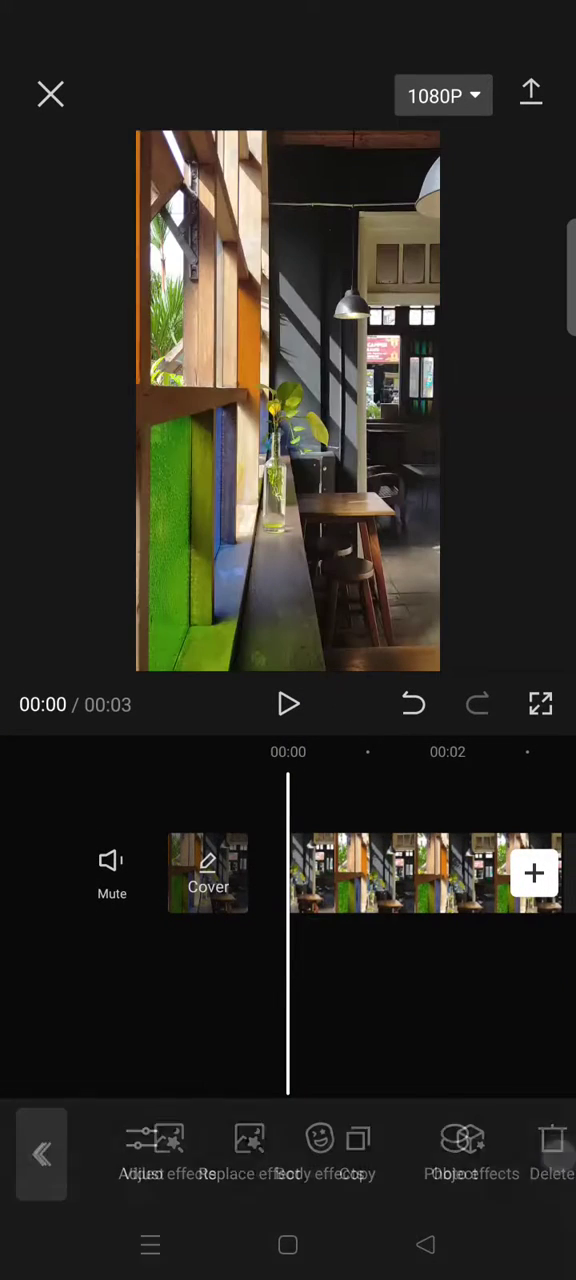
{"action": "left_click", "coordinate": [41, 1152]}
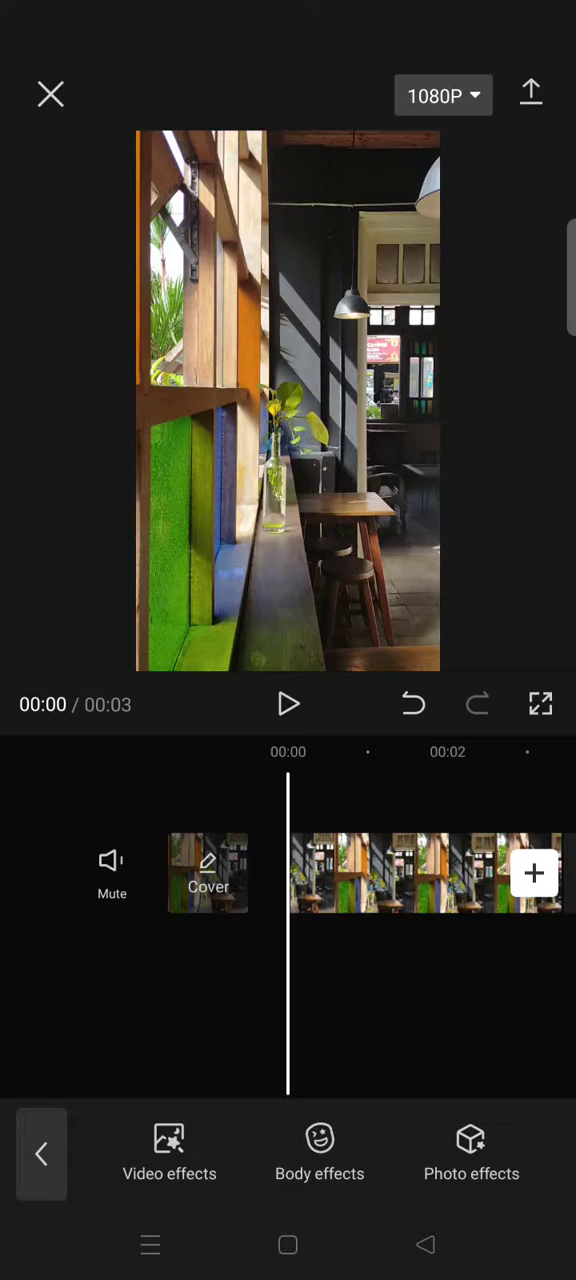
{"action": "left_click", "coordinate": [41, 1153]}
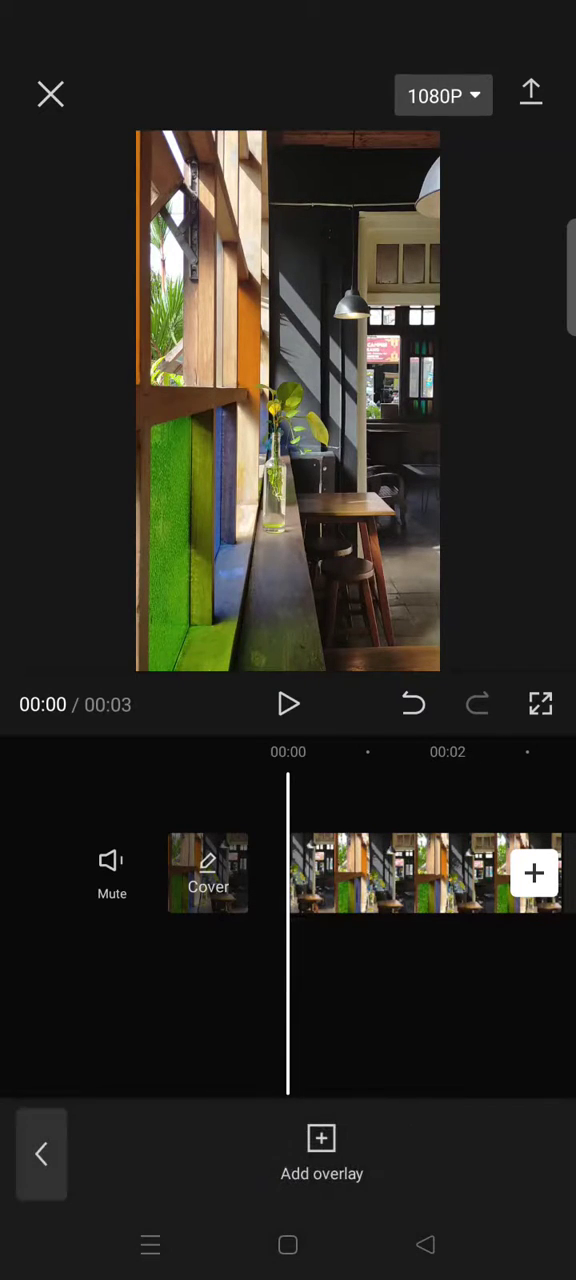
{"action": "left_click", "coordinate": [321, 1150]}
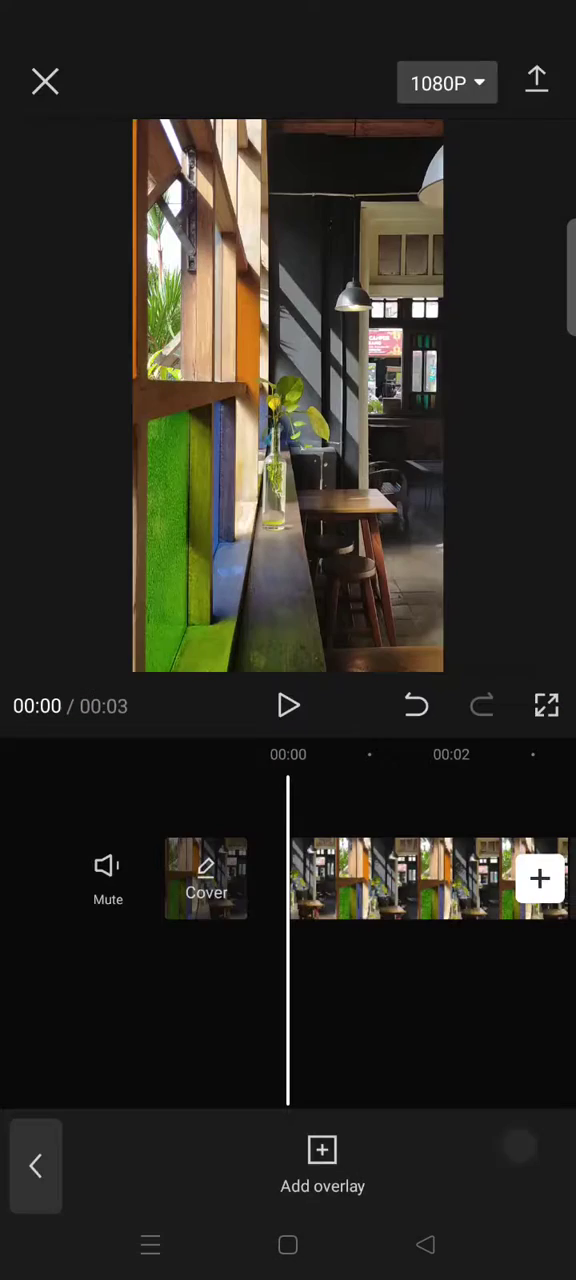
{"action": "left_click", "coordinate": [430, 880]}
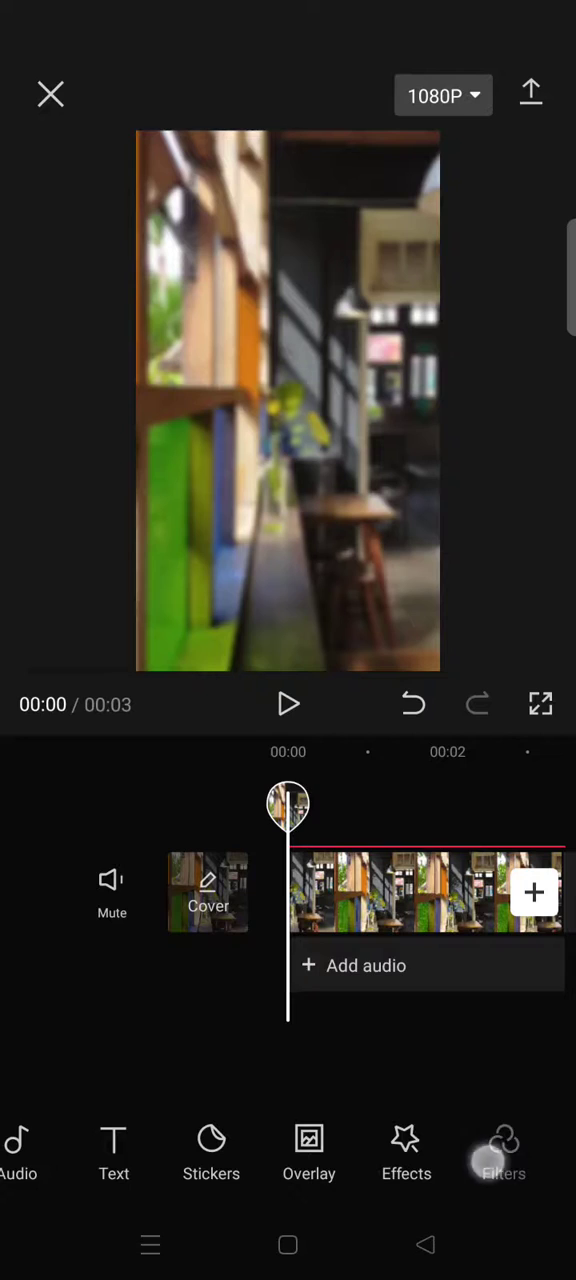
- Apply the Gourmet II filter from the Food category to the café clip
{"action": "left_click", "coordinate": [503, 1150]}
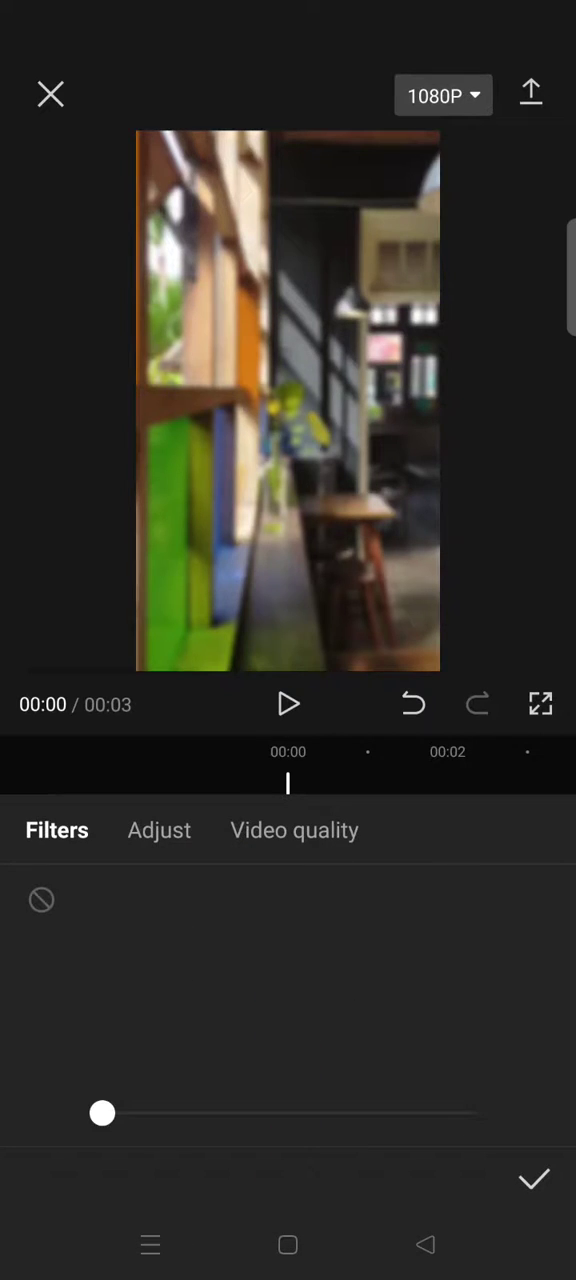
{"action": "left_click", "coordinate": [344, 899]}
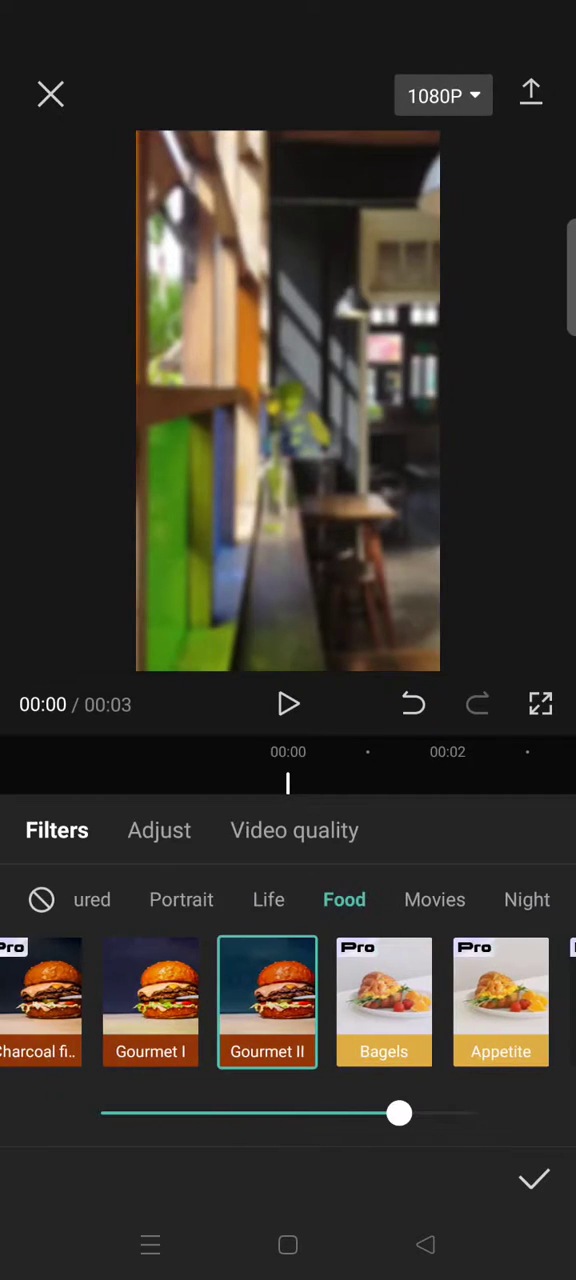
{"action": "left_click", "coordinate": [534, 1179]}
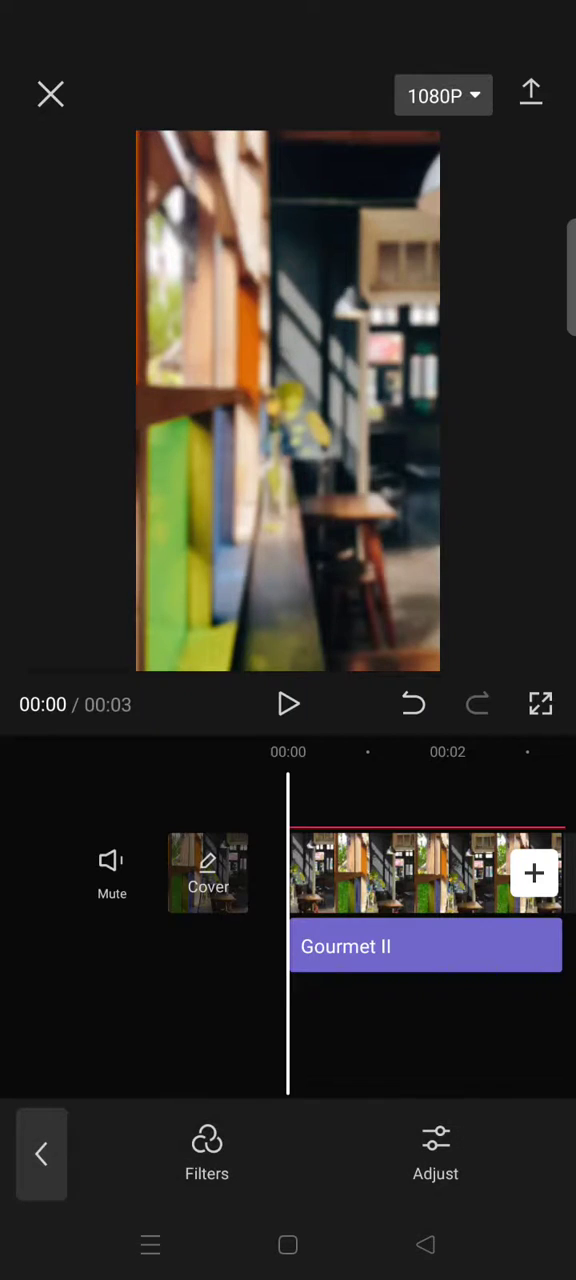
- Select the blurred overlay clip and open its Adjust options to reach Curves
{"action": "left_click", "coordinate": [426, 946]}
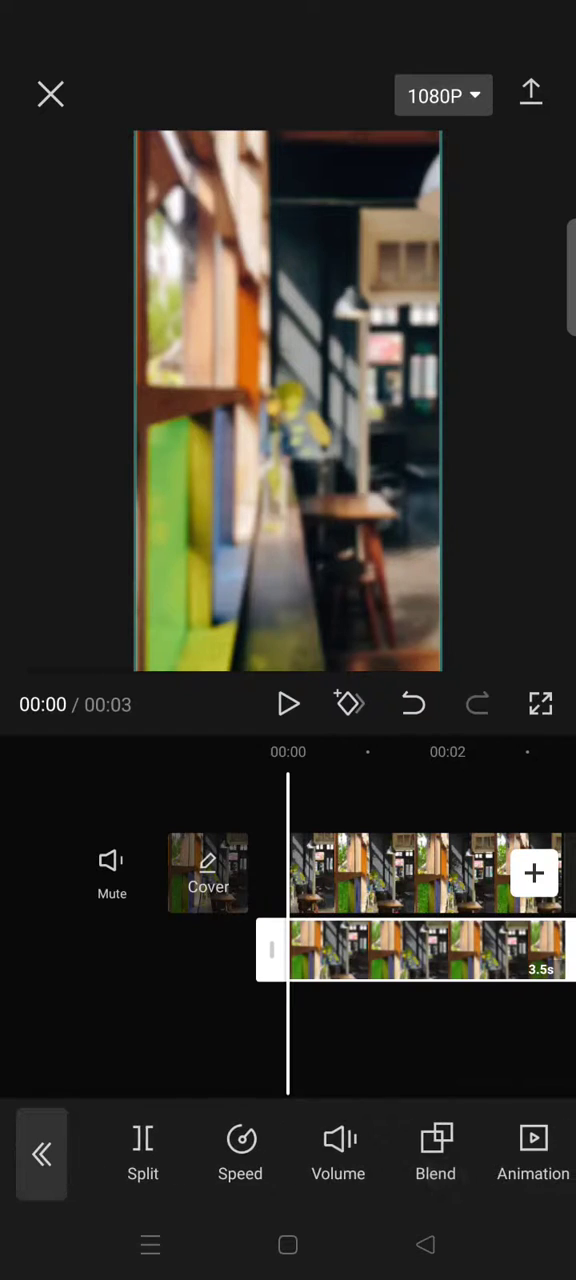
{"action": "scroll", "scroll_direction": "left", "scroll_amount": 3}
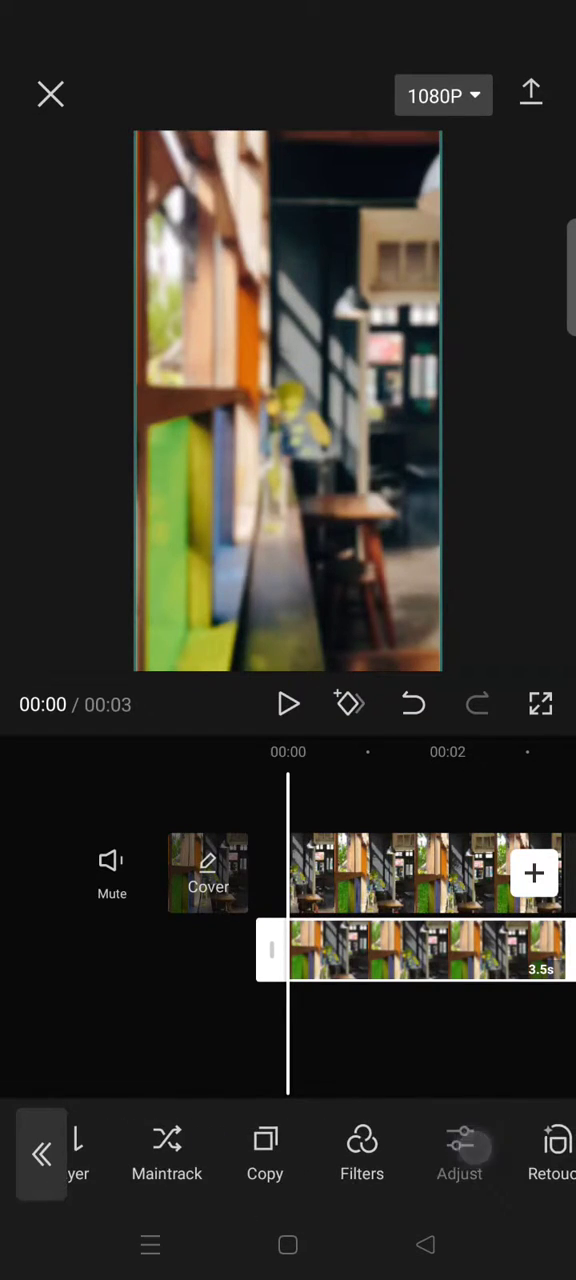
{"action": "left_click", "coordinate": [459, 1150]}
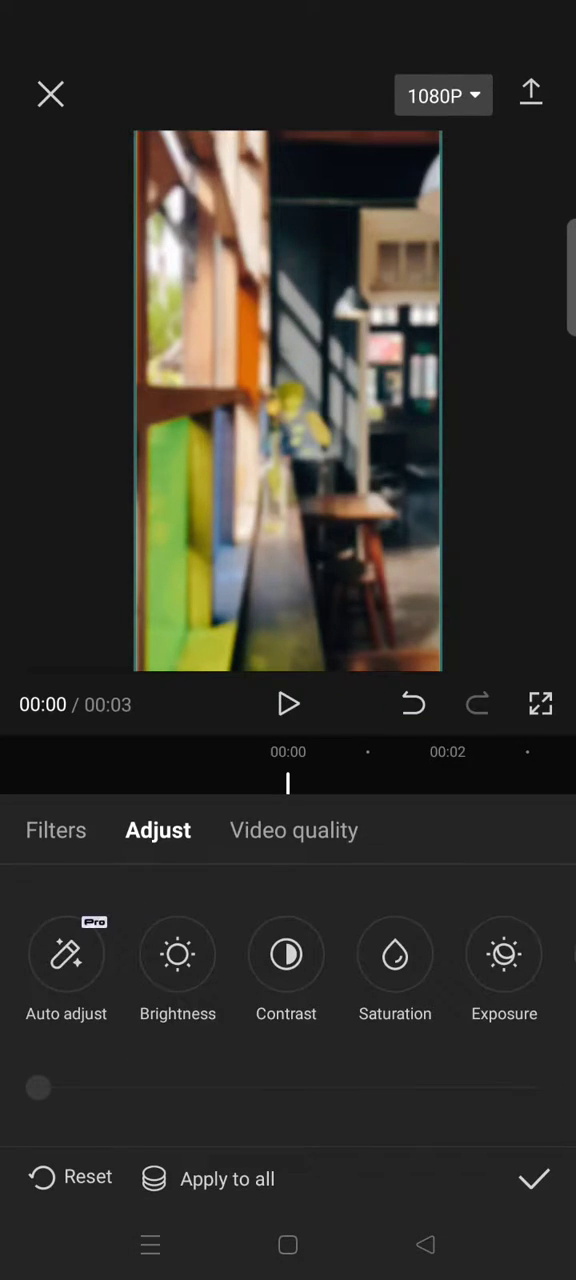
{"action": "scroll", "scroll_direction": "left", "scroll_amount": 3}
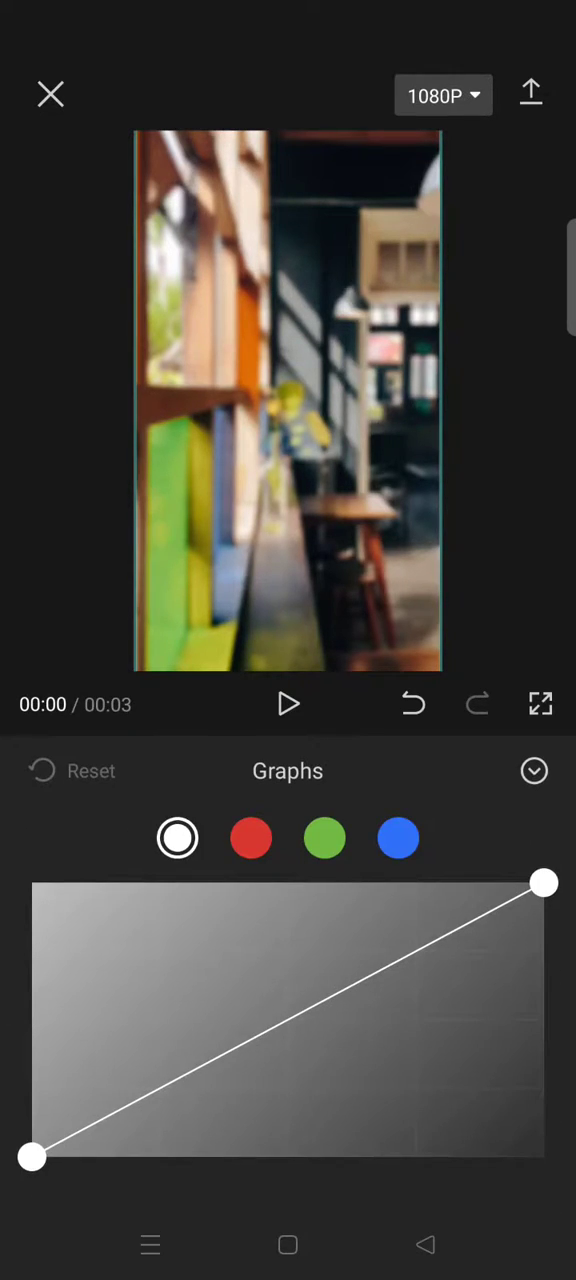
- Shape the red channel curve, pulling shadows down and highlights near maximum, then confirm
{"action": "left_click", "coordinate": [250, 838]}
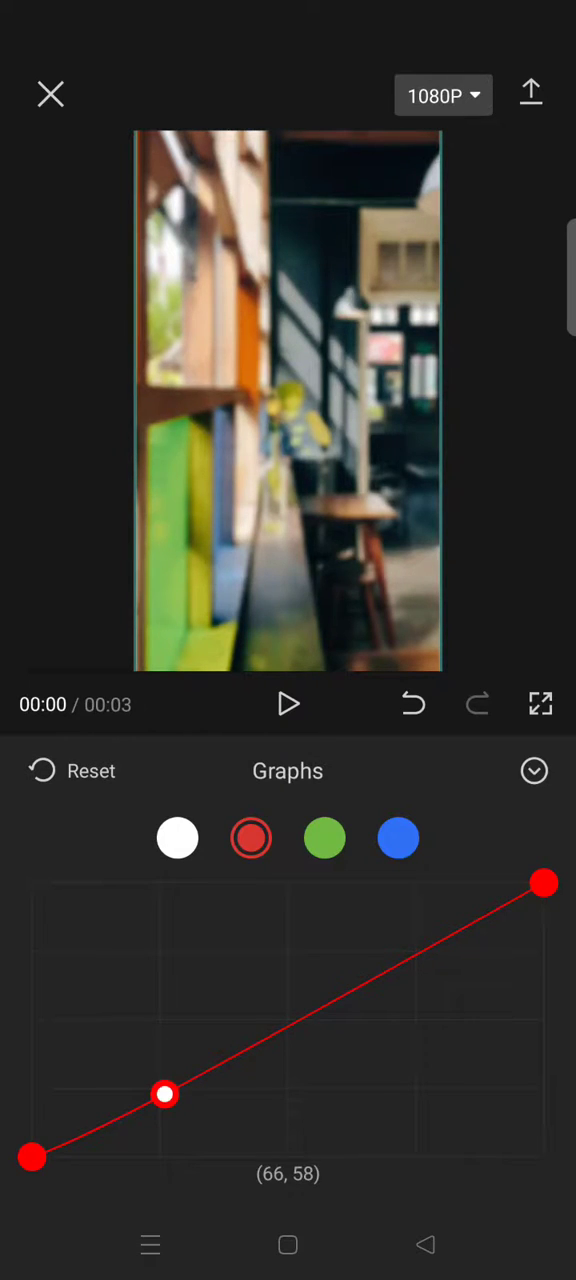
{"action": "left_click_drag", "start_coordinate": [166, 1093], "coordinate": [417, 965]}
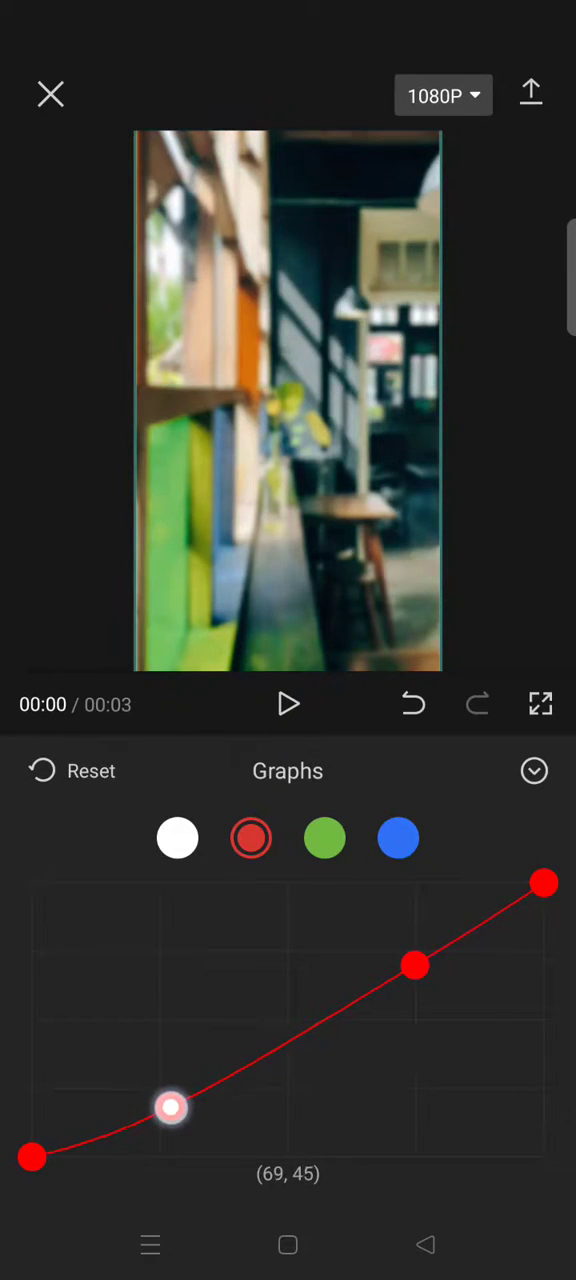
{"action": "left_click_drag", "start_coordinate": [170, 1107], "coordinate": [417, 917]}
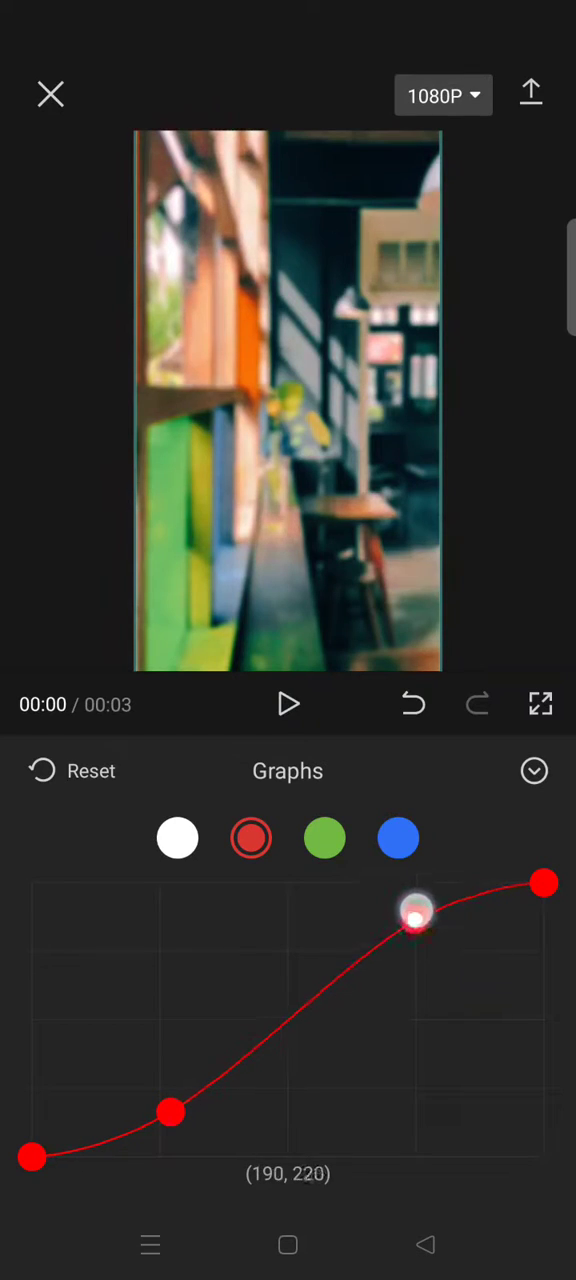
{"action": "left_click_drag", "start_coordinate": [416, 916], "coordinate": [419, 888]}
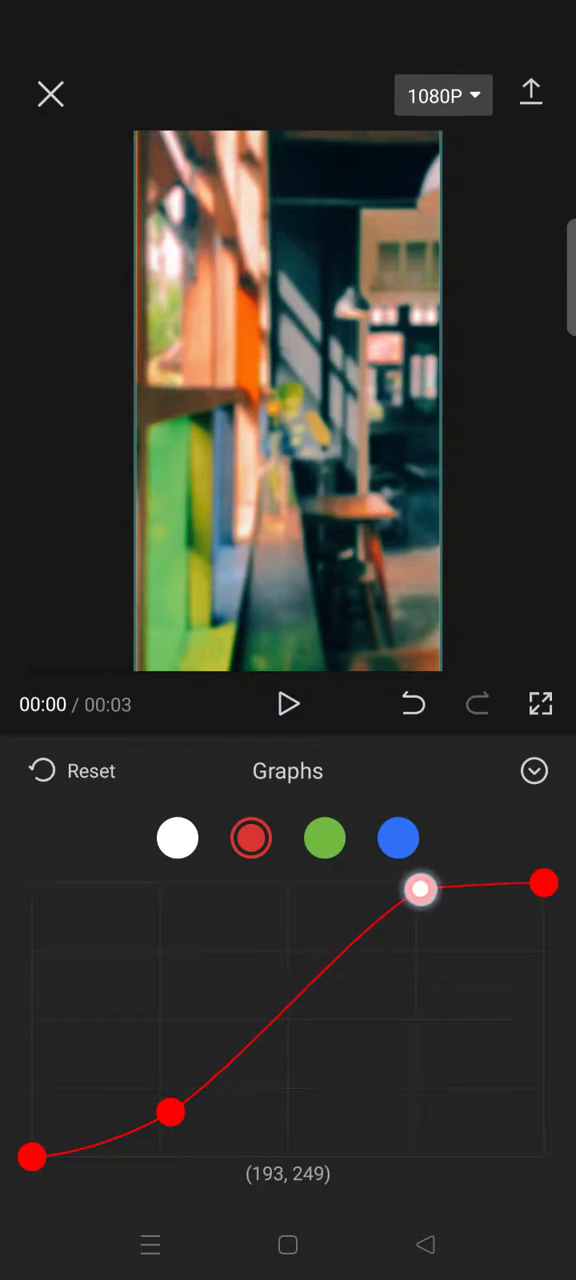
{"action": "left_click_drag", "start_coordinate": [420, 888], "coordinate": [420, 884]}
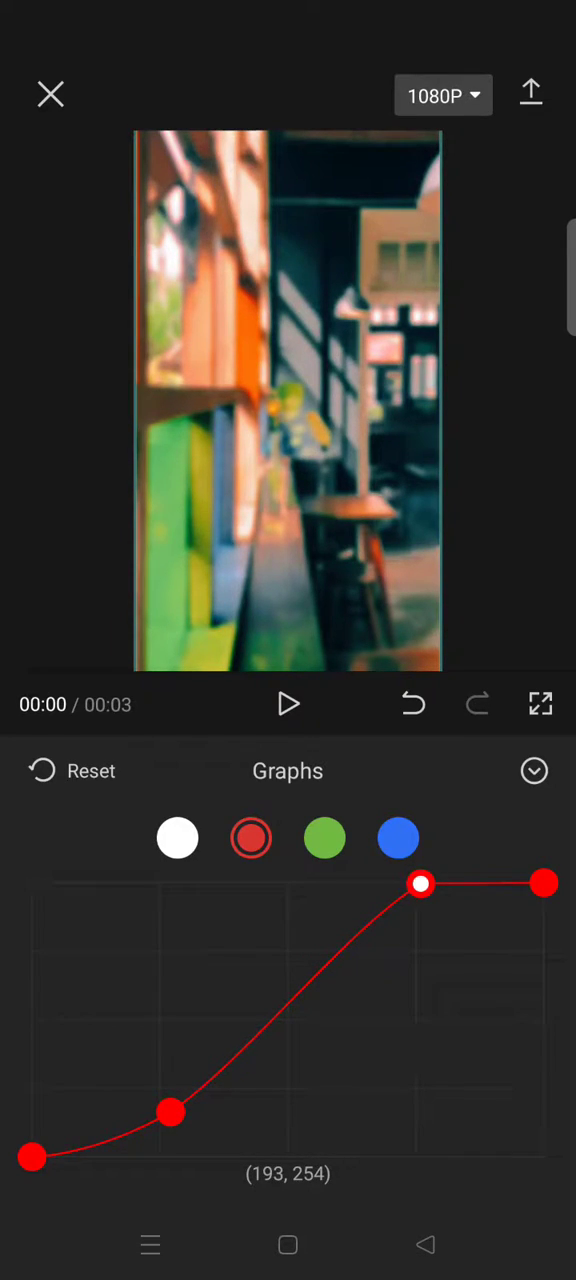
{"action": "left_click", "coordinate": [534, 770]}
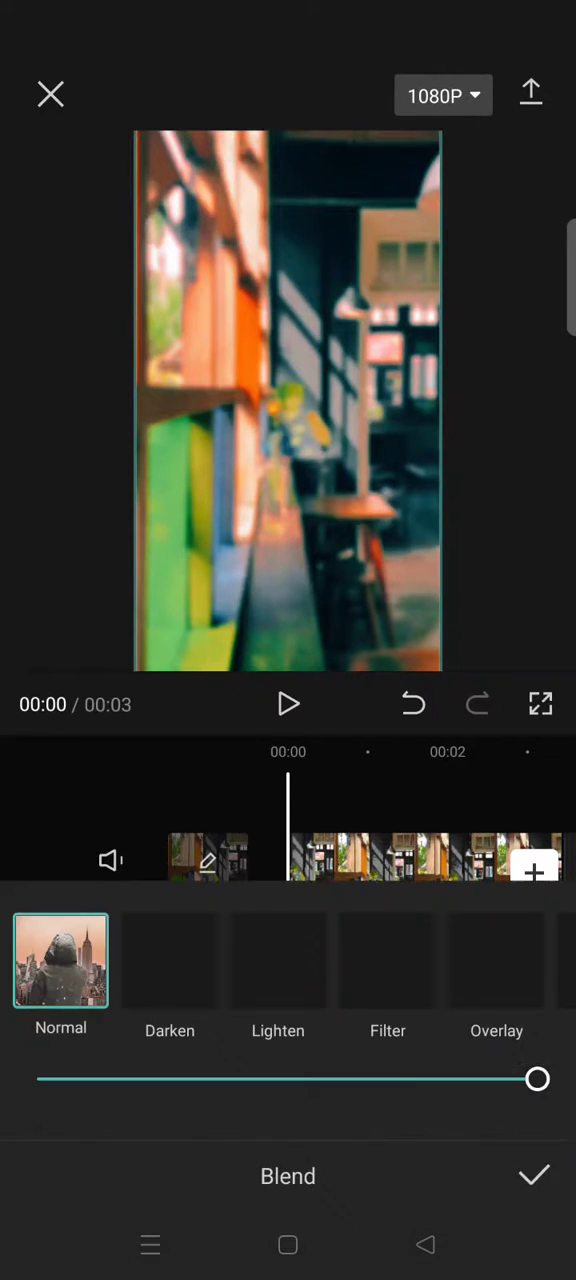
- Set the overlay's blend mode to Lighten and lower the blend strength
{"action": "left_click", "coordinate": [278, 960]}
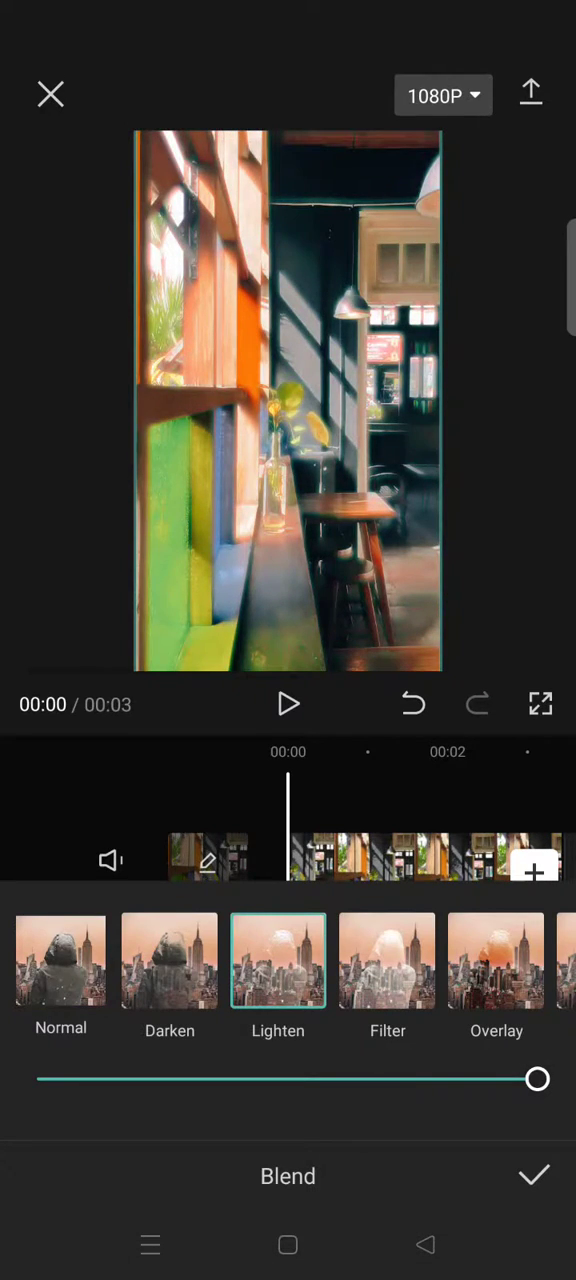
{"action": "left_click_drag", "start_coordinate": [537, 1079], "coordinate": [422, 1079]}
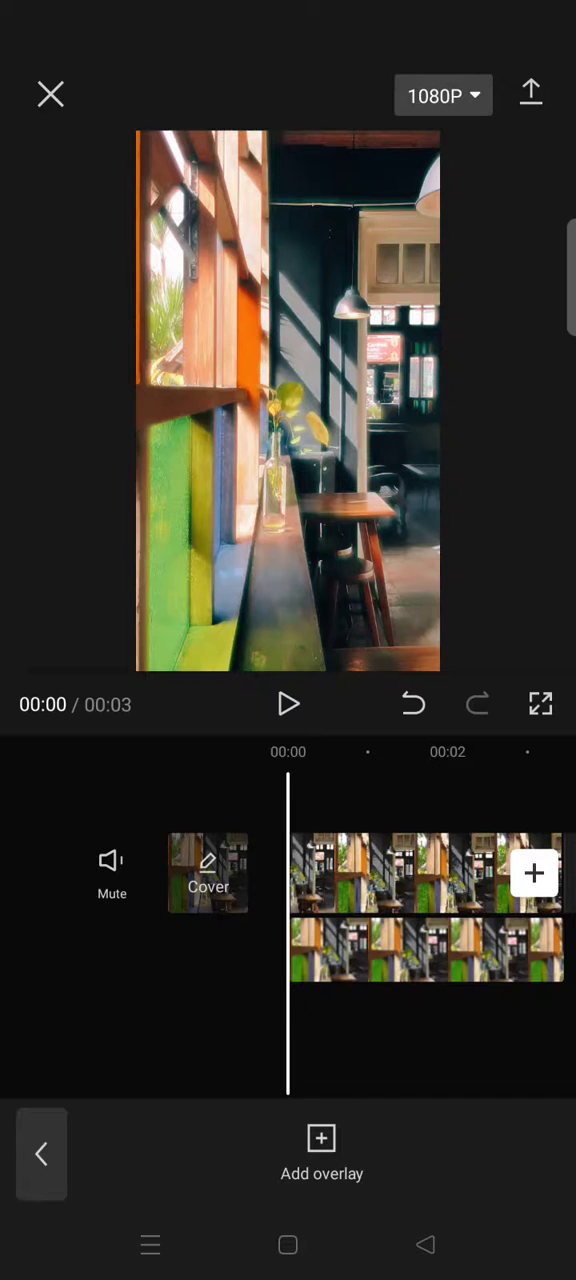
{"action": "left_click", "coordinate": [288, 704]}
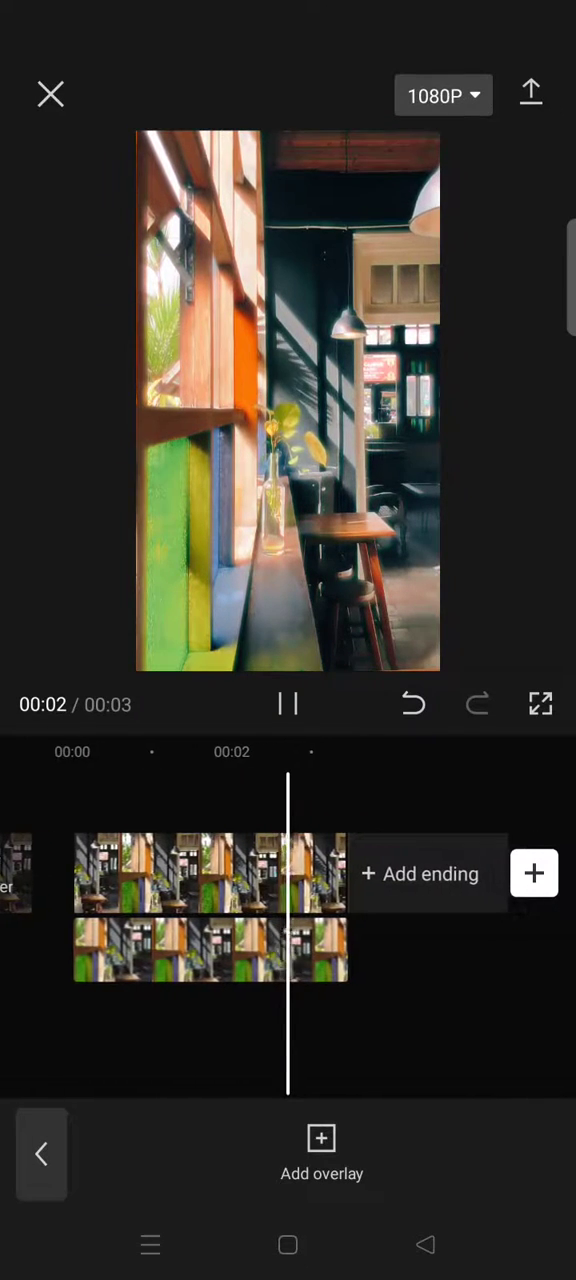